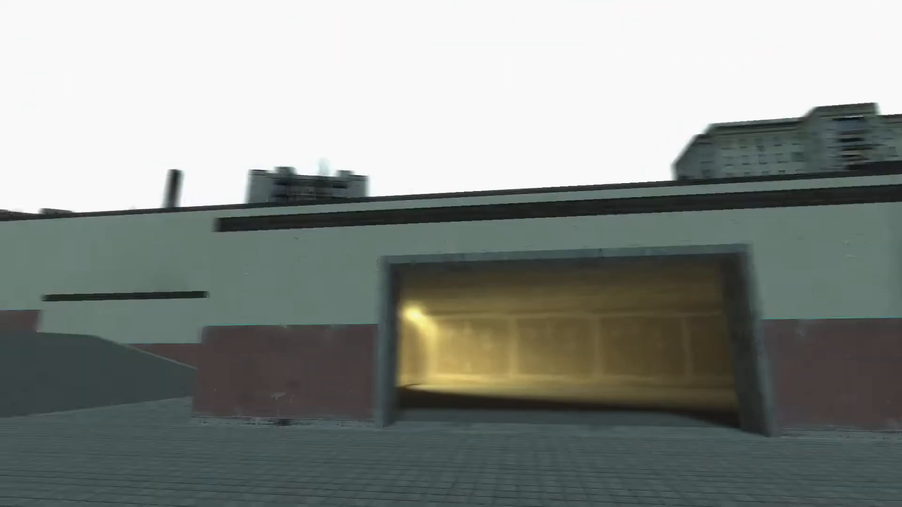
# Walk across the paved yard through the yellow-lit garage opening into the brick hall.
pyautogui.press('w')
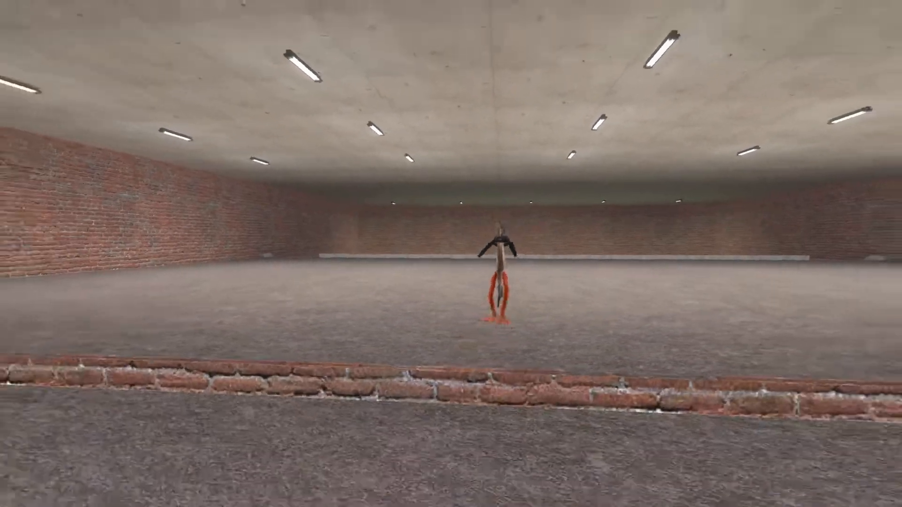
pyautogui.moveTo(451, 254)
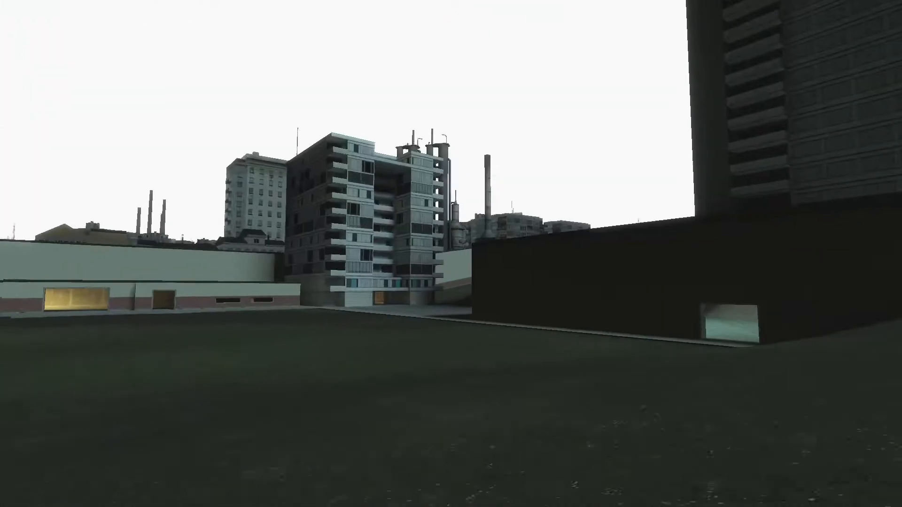
pyautogui.moveTo(450, 254)
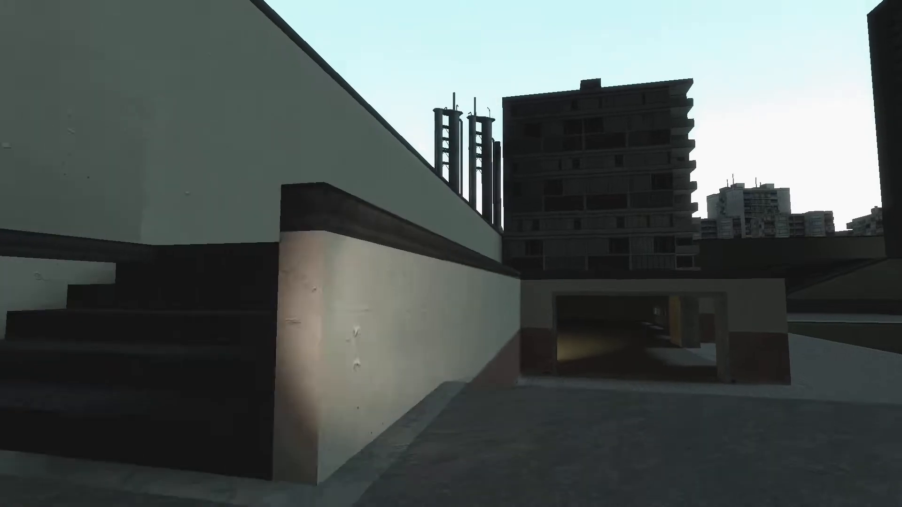
pyautogui.moveTo(451, 254)
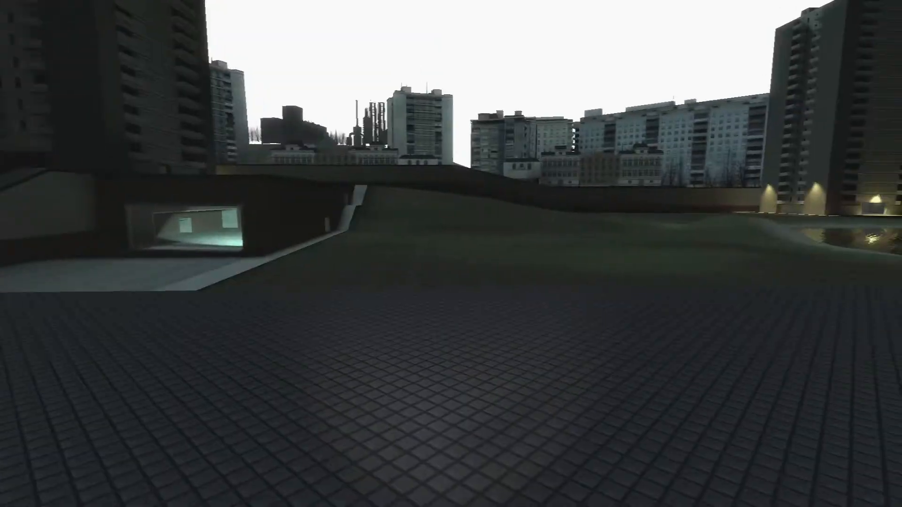
pyautogui.moveTo(451, 253)
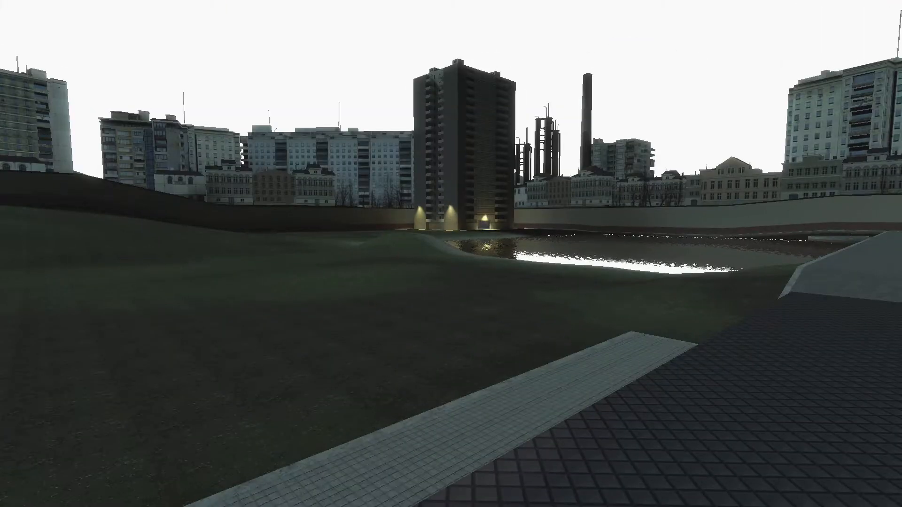